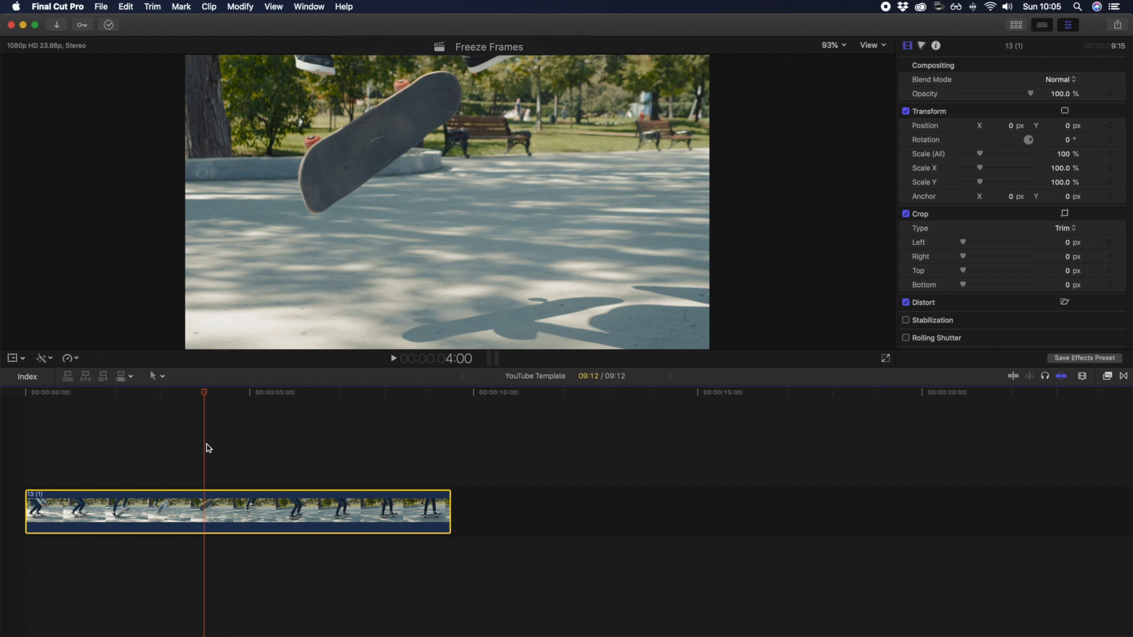
mouse_move(210, 489)
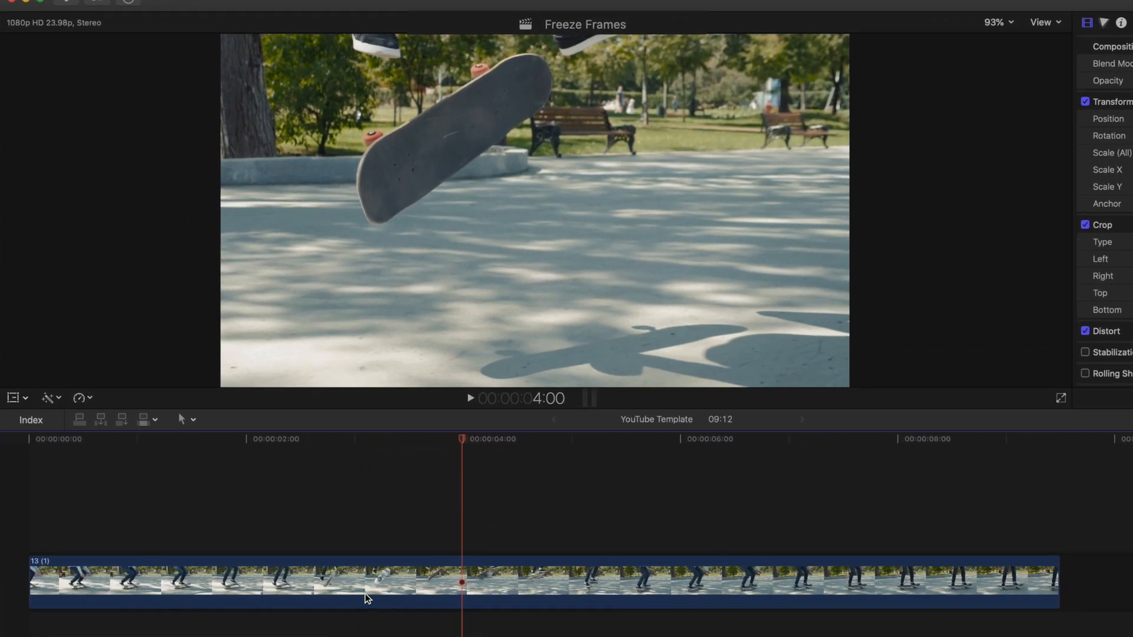
Park the playhead at 00:00:02:18 on the skateboard clip, mid-trick
left_click(329, 445)
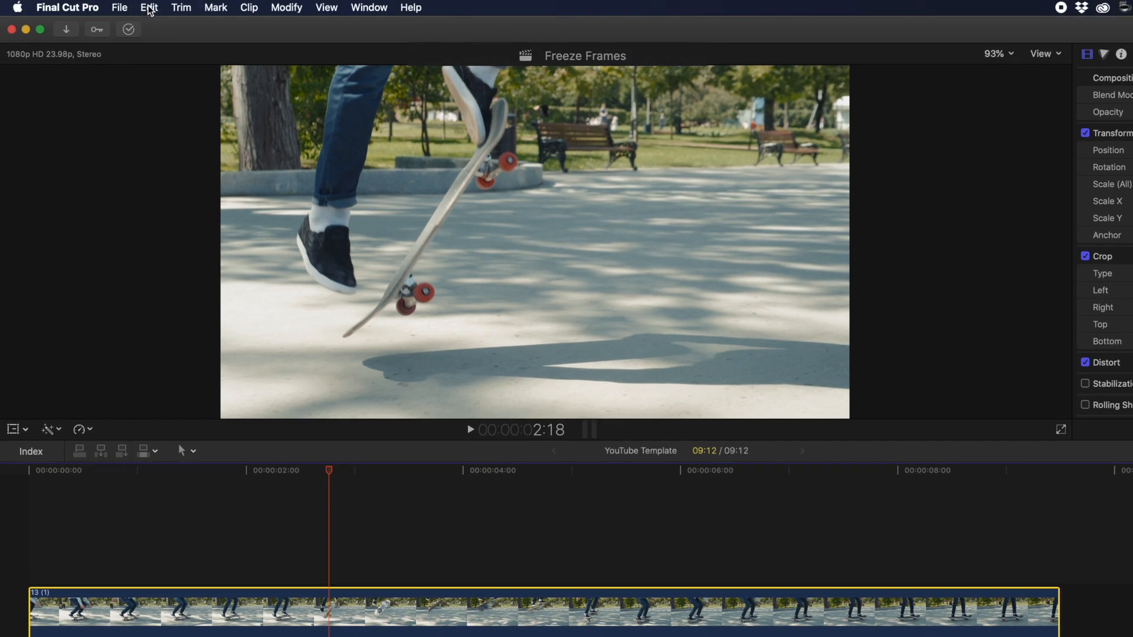
Add a freeze frame at the playhead via Edit > Add Freeze Frame (Option+F)
left_click(149, 9)
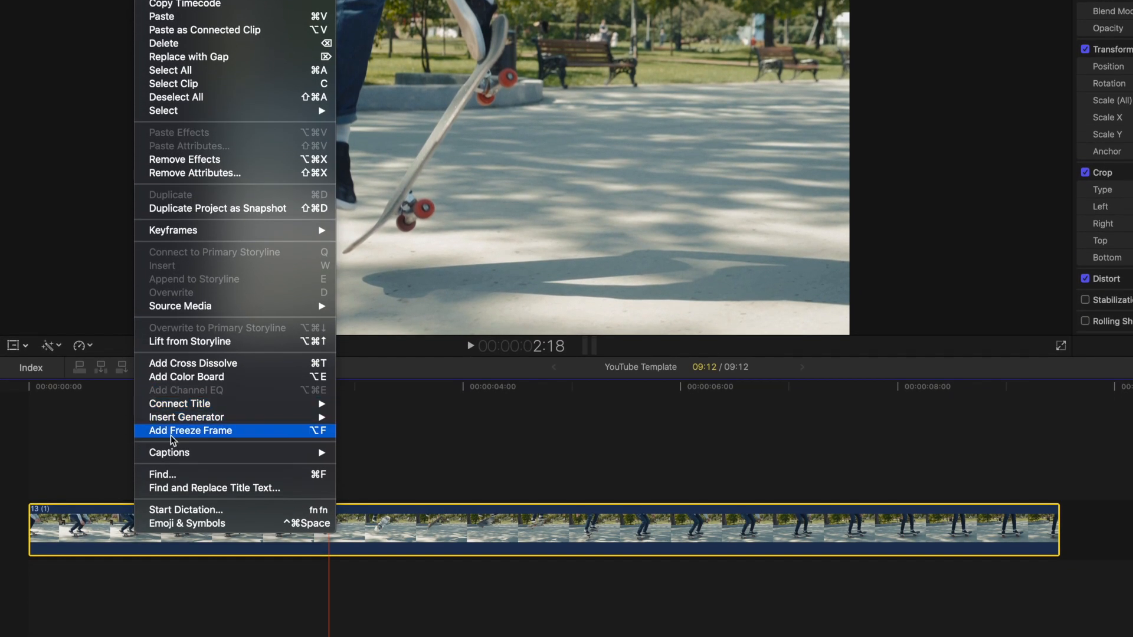
left_click(190, 430)
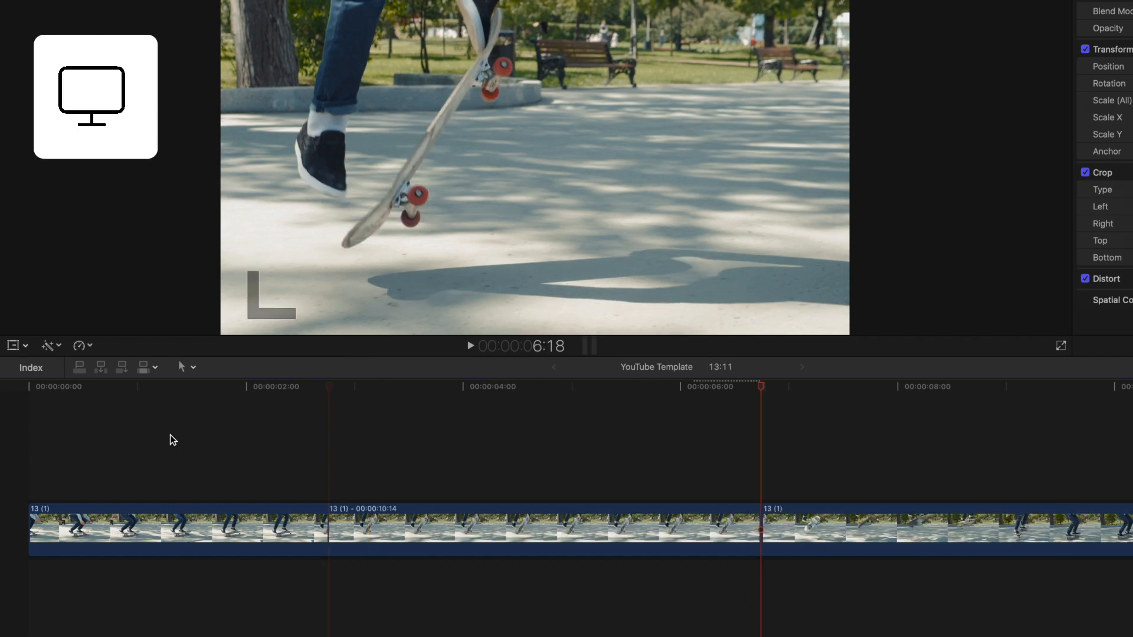
key("Option+f")
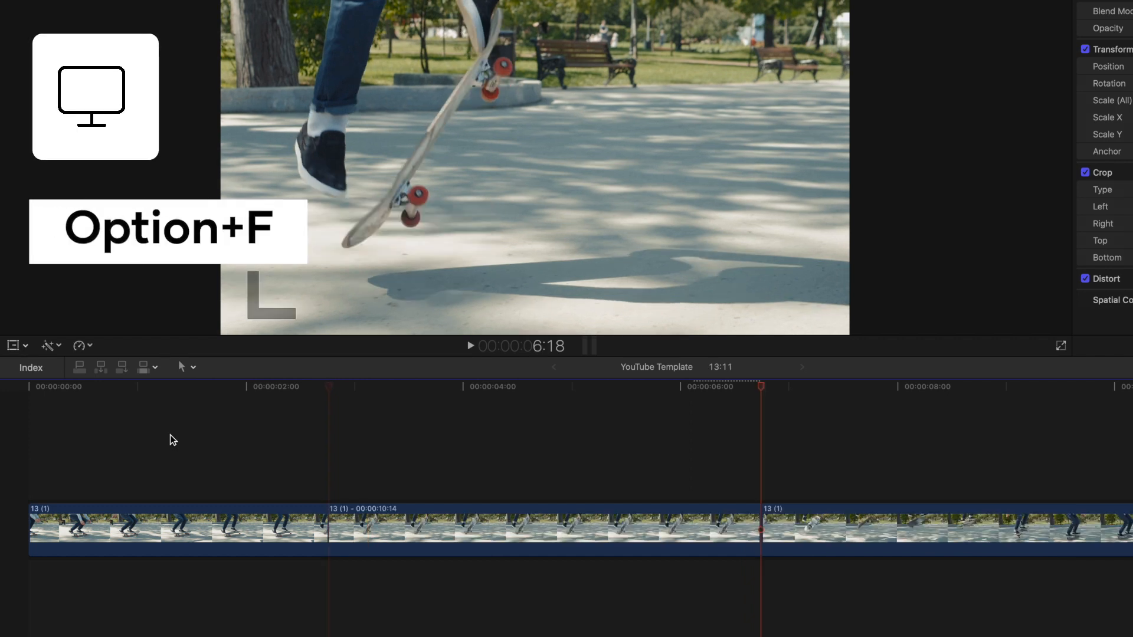
Check the resulting before, after and still clips, leaving the freeze frame selected
left_click(165, 530)
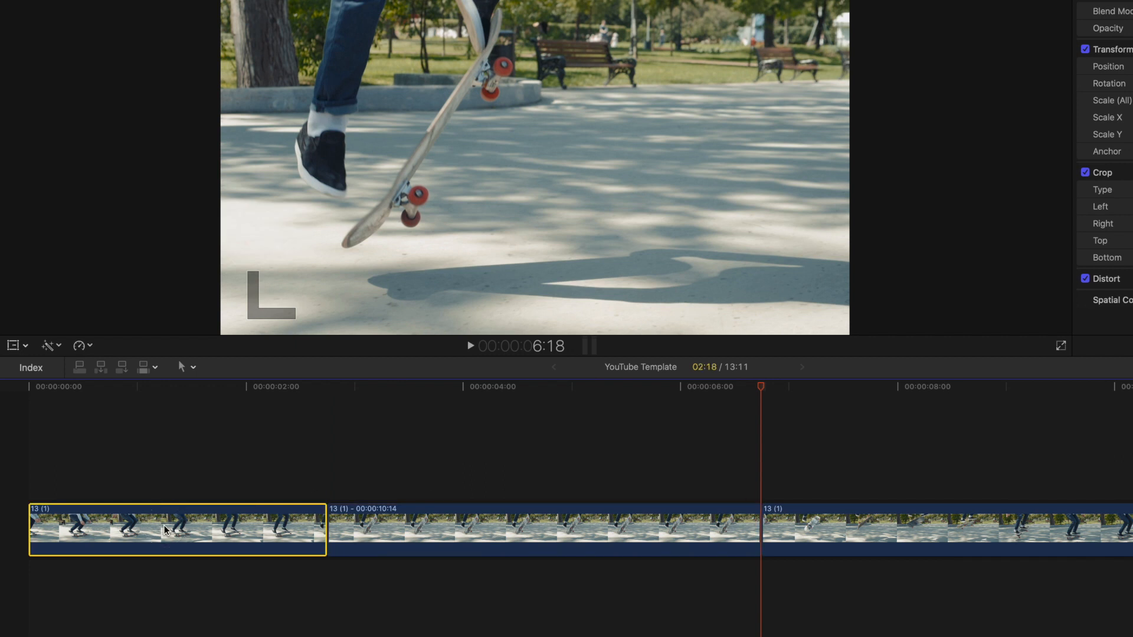
left_click(815, 530)
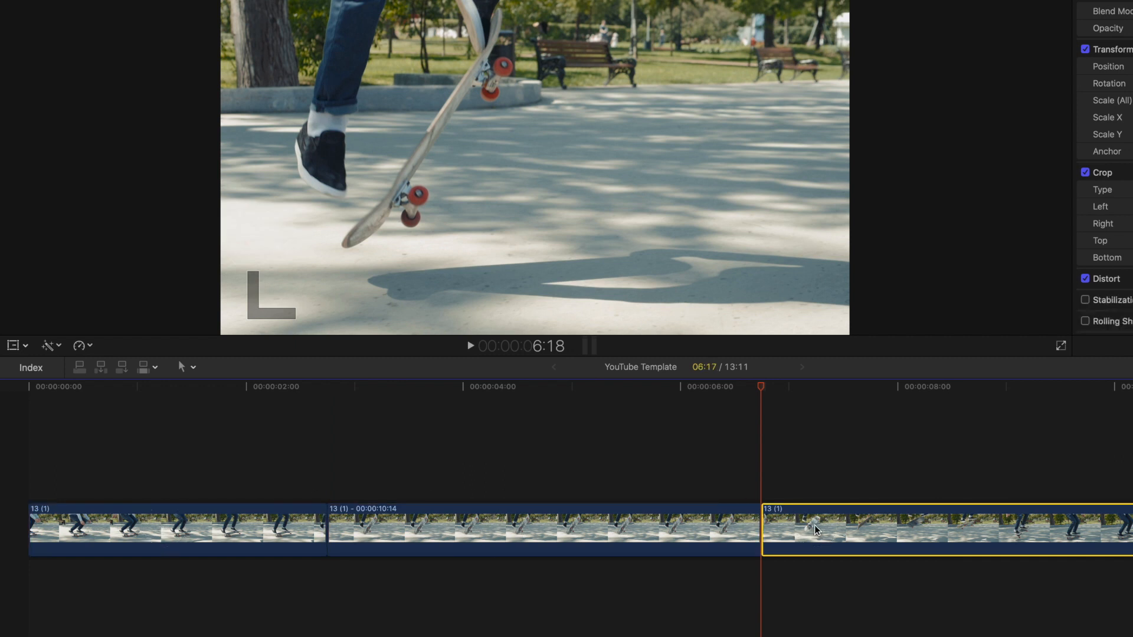
left_click(455, 509)
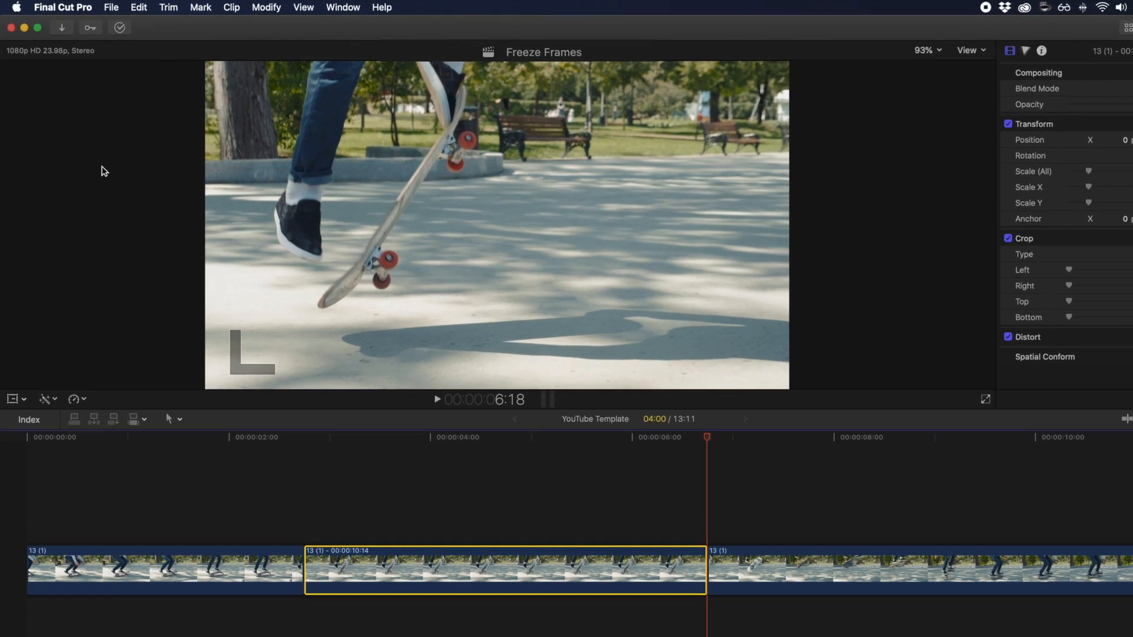
Raise the Still Image Duration editing preference from 4.00 to 6.00 seconds
left_click(63, 7)
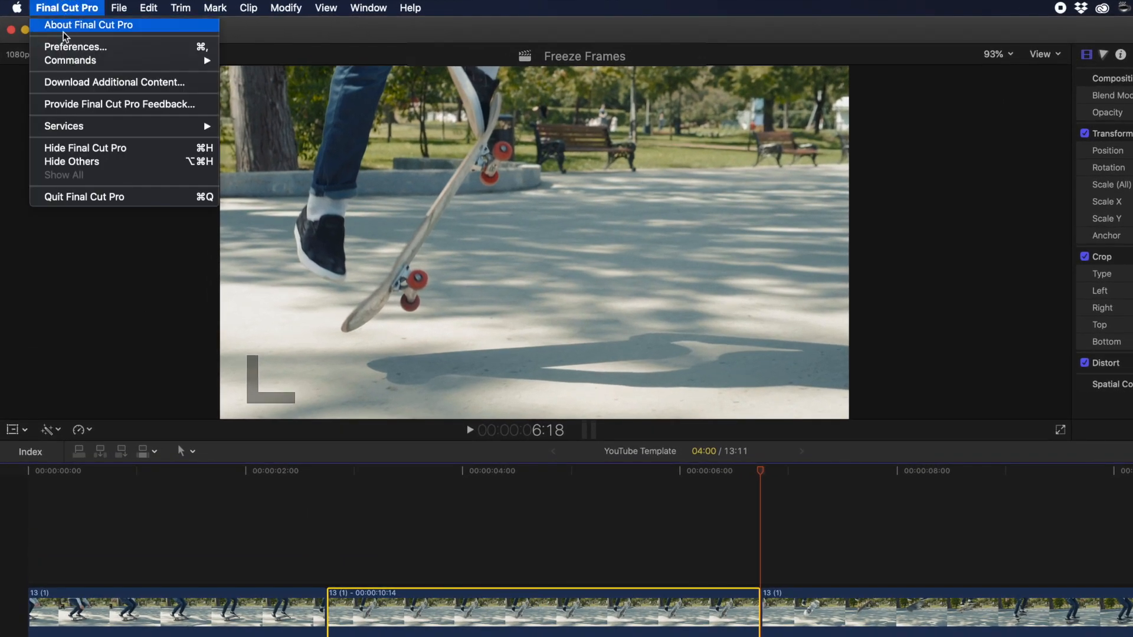
left_click(76, 46)
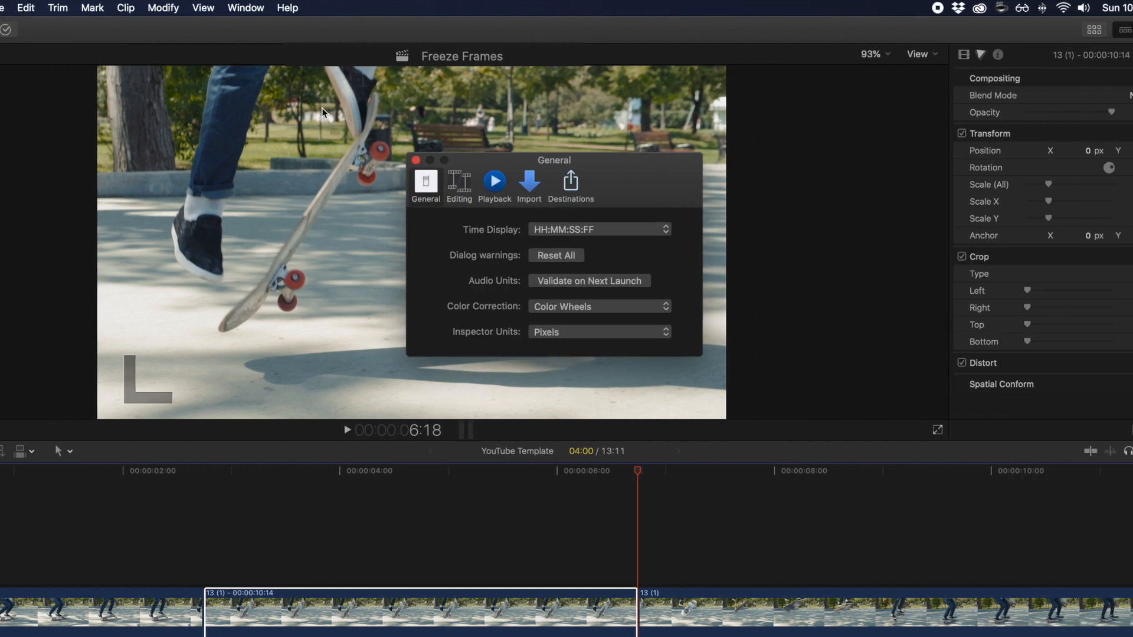
left_click(458, 184)
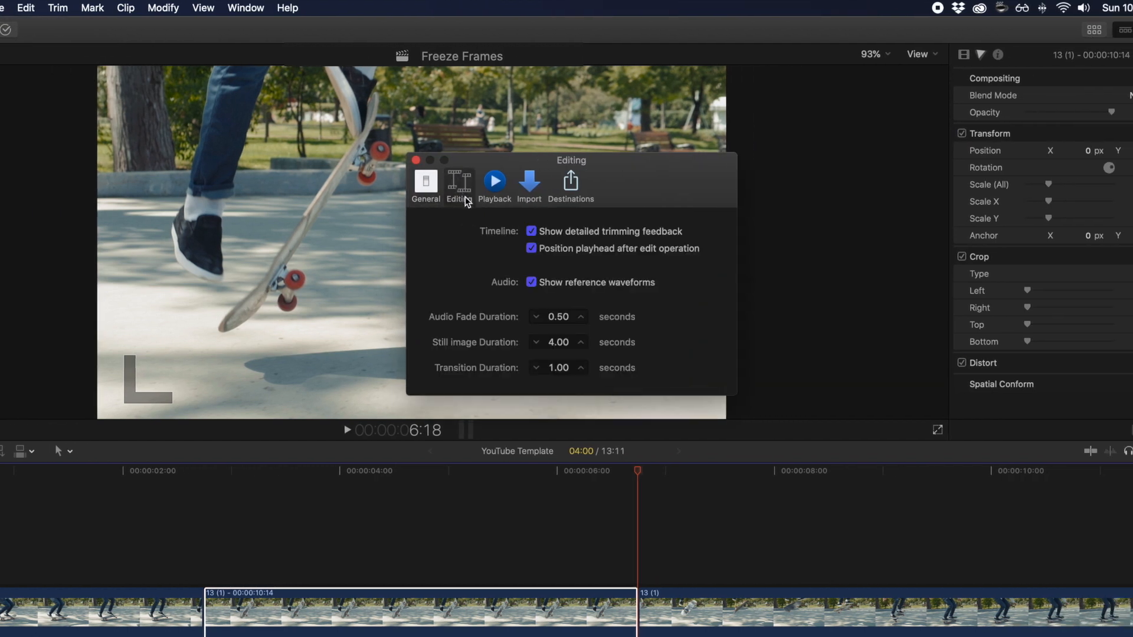
left_click(580, 339)
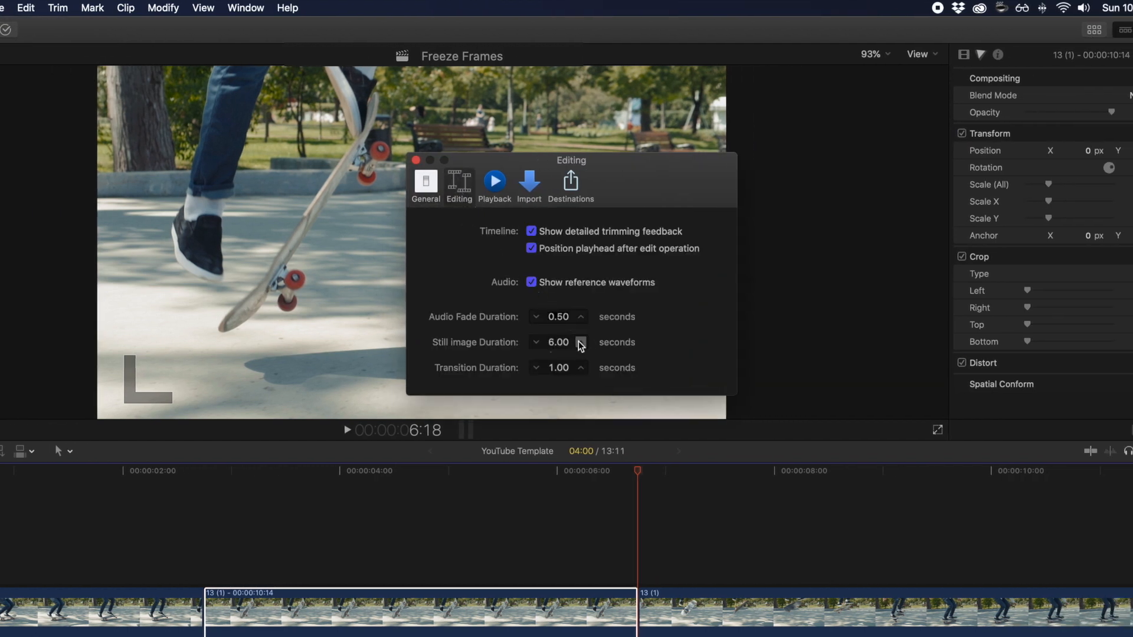
left_click(536, 342)
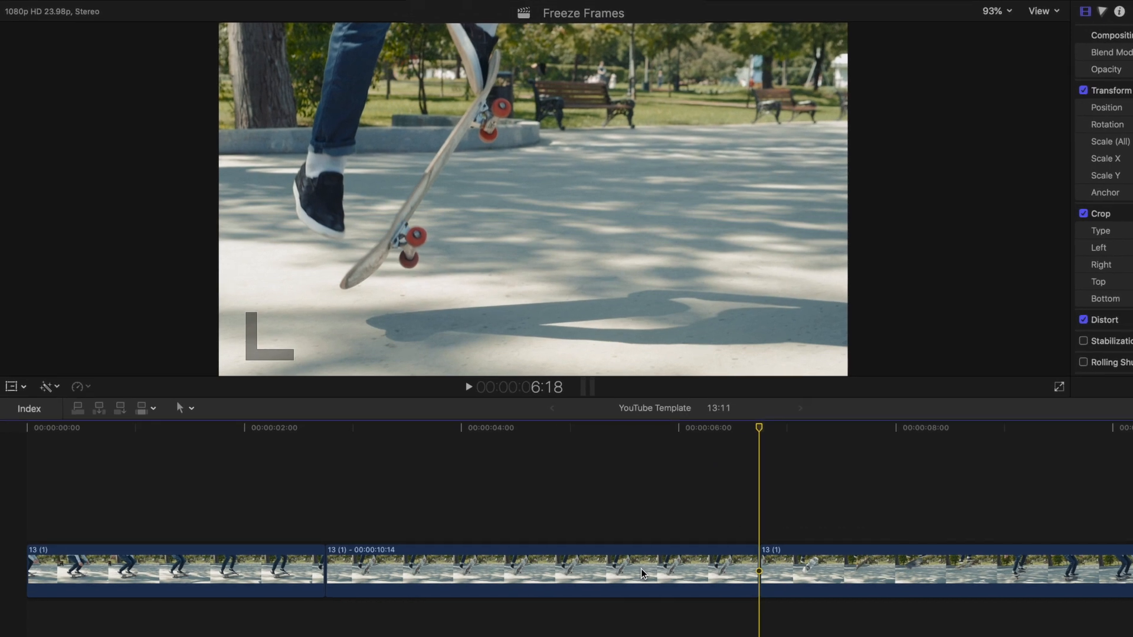
Start placing the 'Los Angeles, CA' lower-third title over the freeze frame
left_click(541, 571)
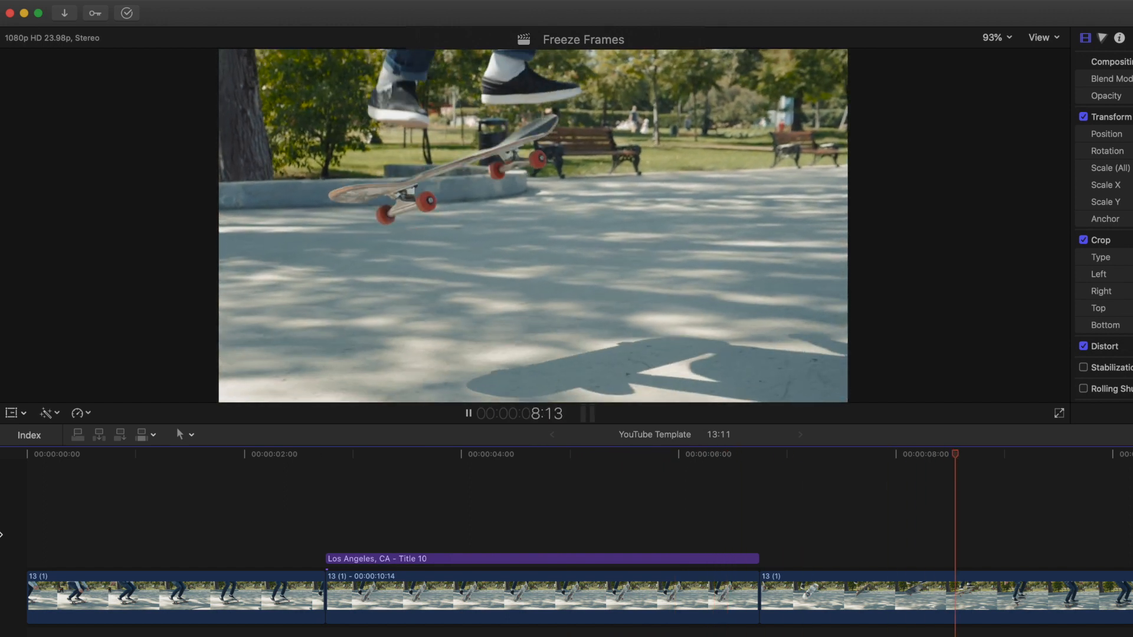
left_click(469, 413)
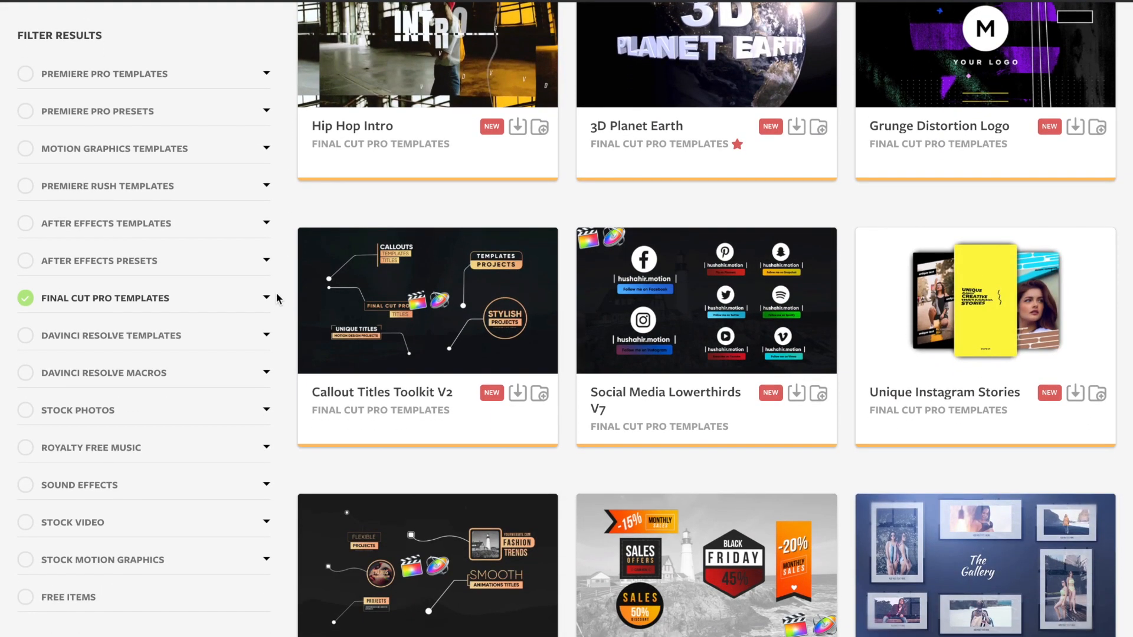
Expand Final Cut Pro Templates into Titles, Logo, Transitions and scroll to glitch transitions and credits
left_click(265, 297)
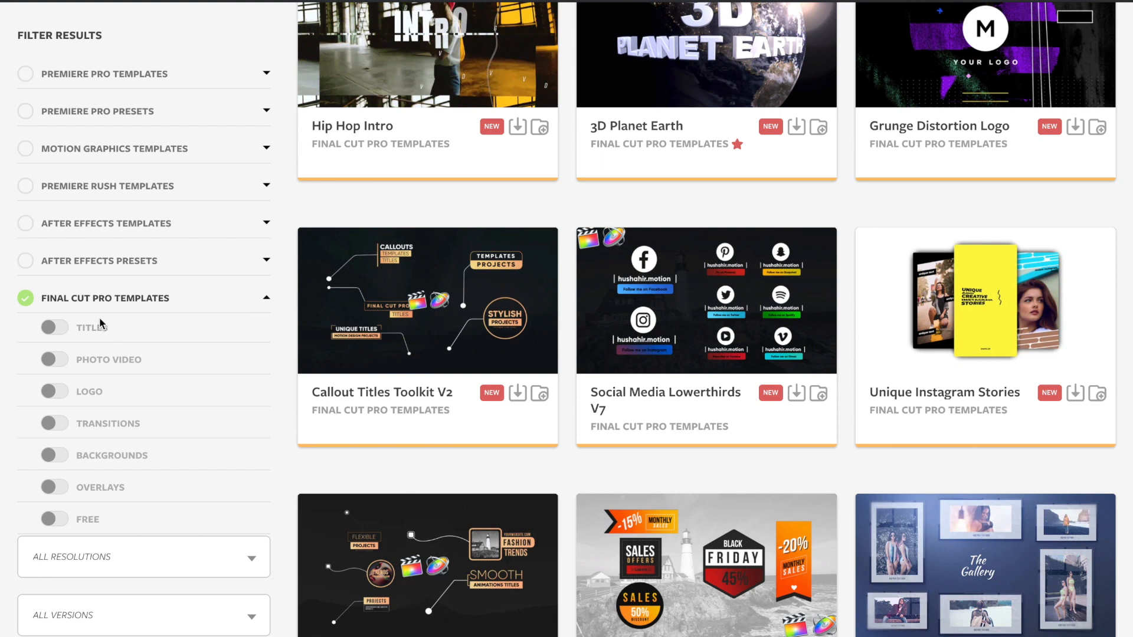
mouse_move(72, 447)
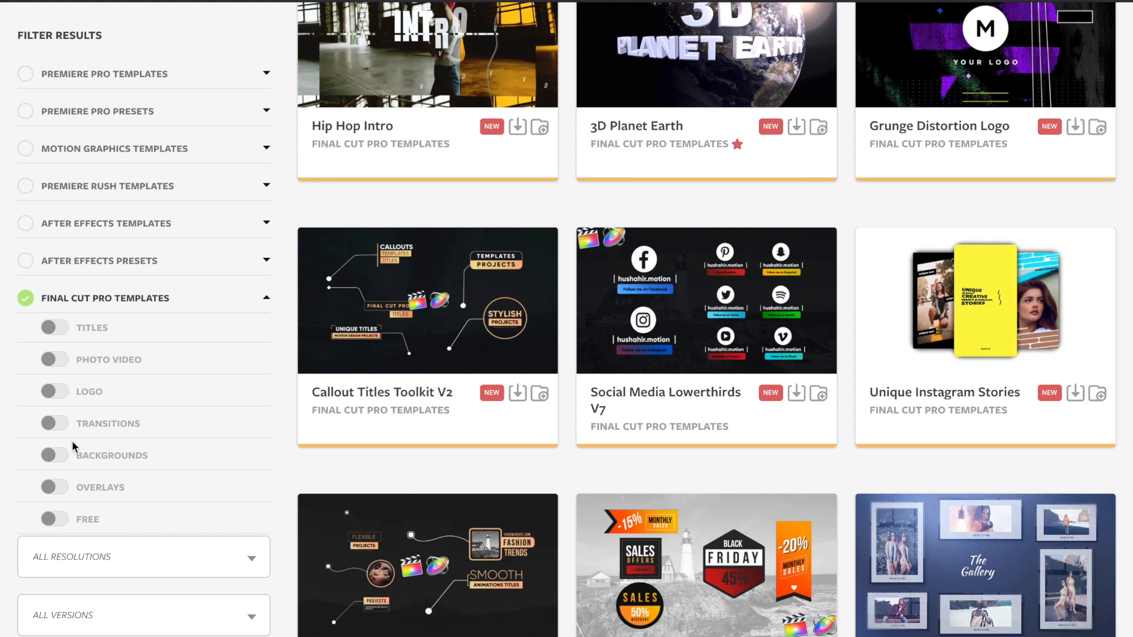
mouse_move(251, 456)
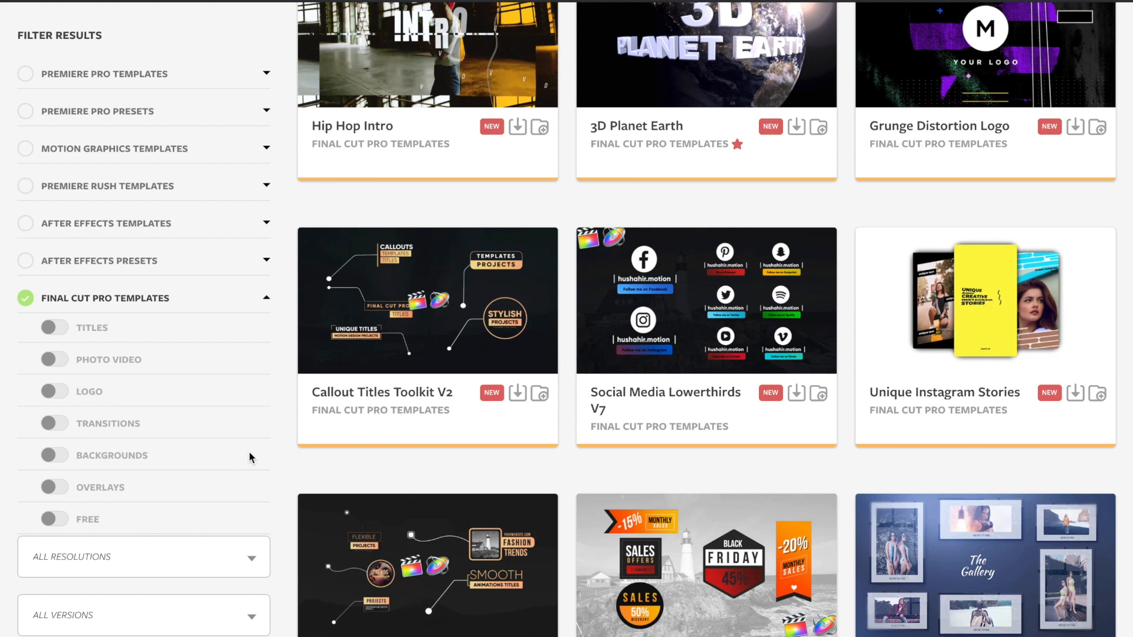
scroll("down", 3)
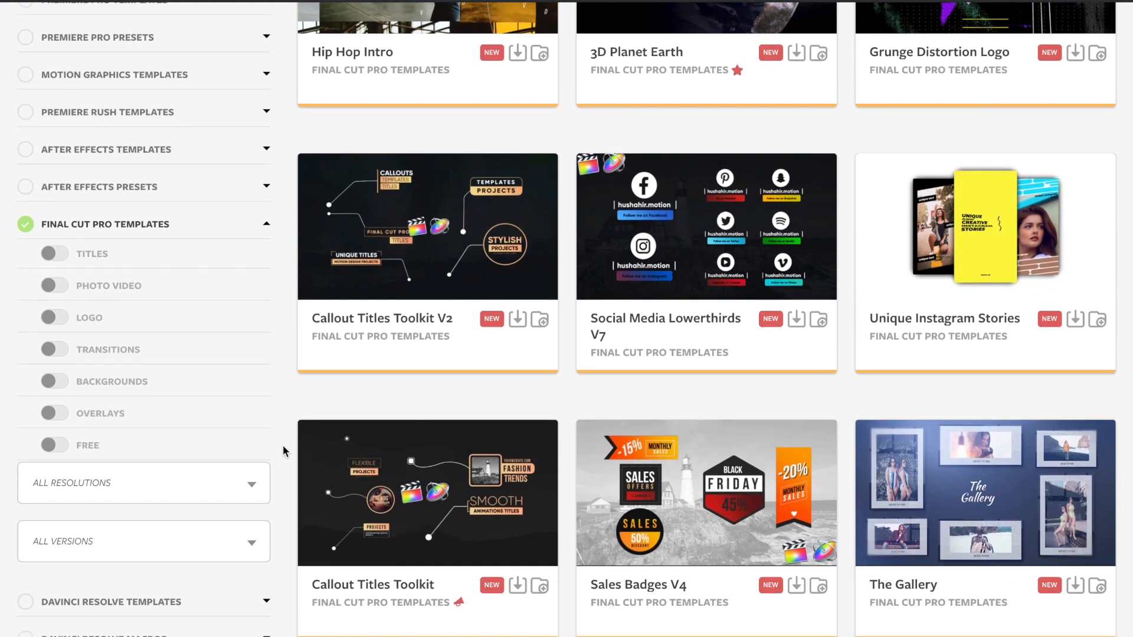
scroll("down", 3)
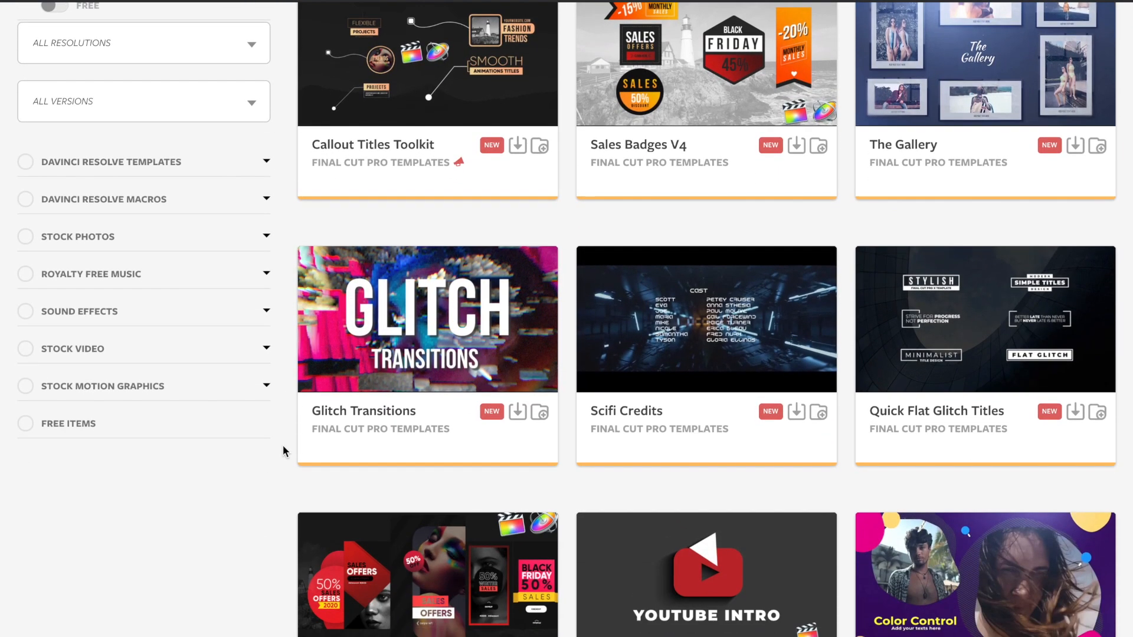